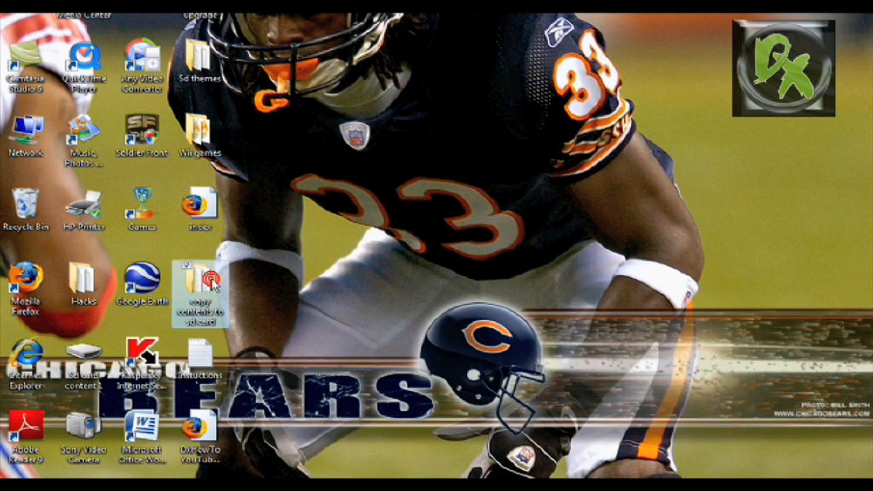
Copy all 41 files from 'copy contents to sd card' onto SD card G:, replacing existing files
double_click(200, 286)
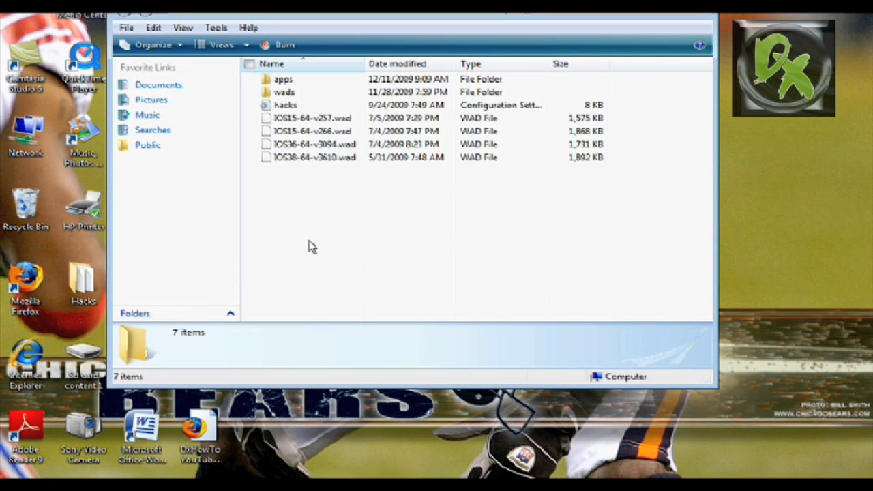
key(ctrl+a)
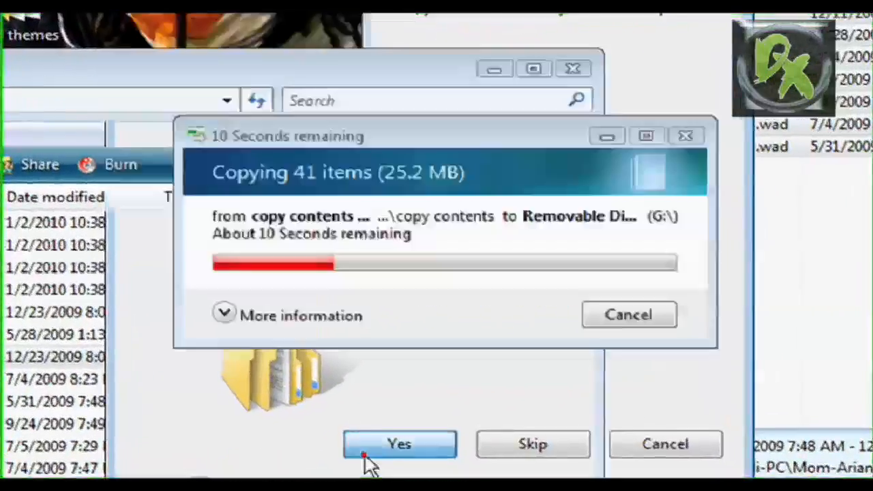
click(399, 444)
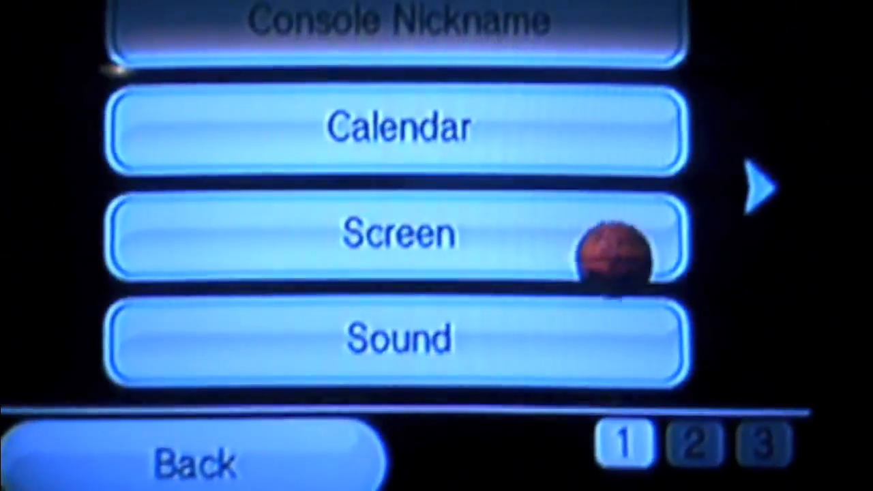
Page forward in Wii Settings to the WiiConnect24 / Standby Connection page
click(757, 188)
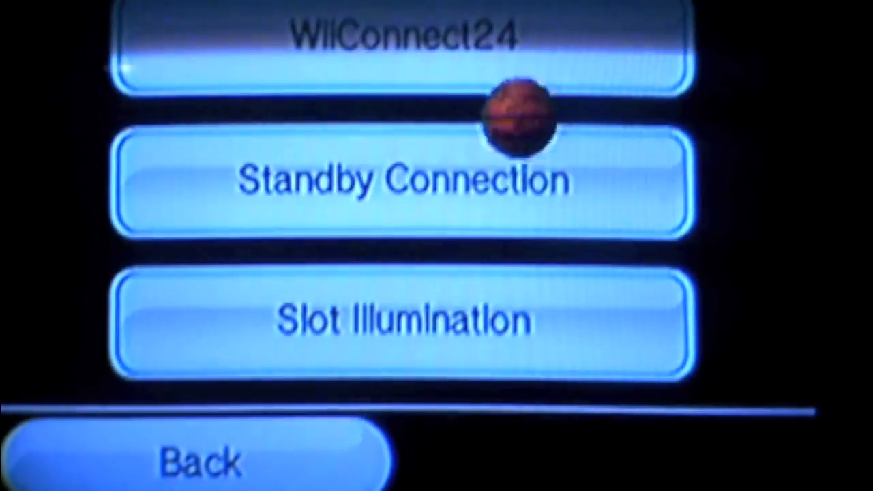
click(399, 180)
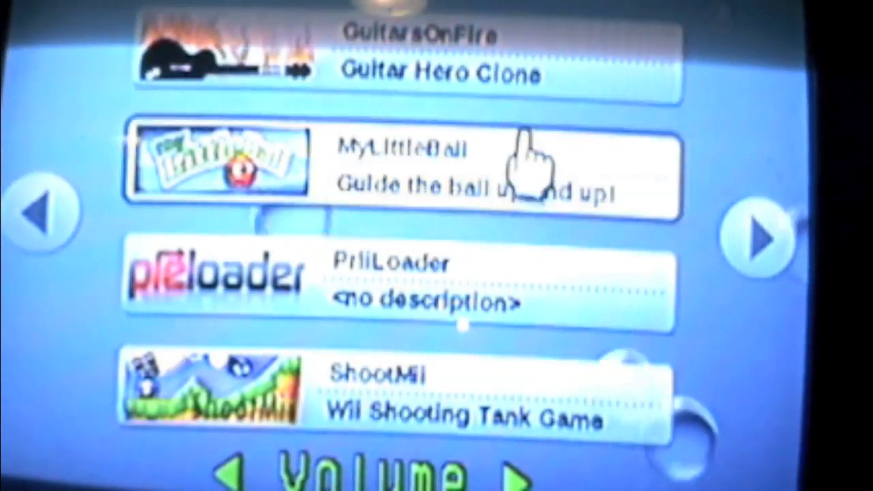
Page through the Homebrew Channel list to reveal Trucha Bug Restorer and WAD Manager
click(757, 239)
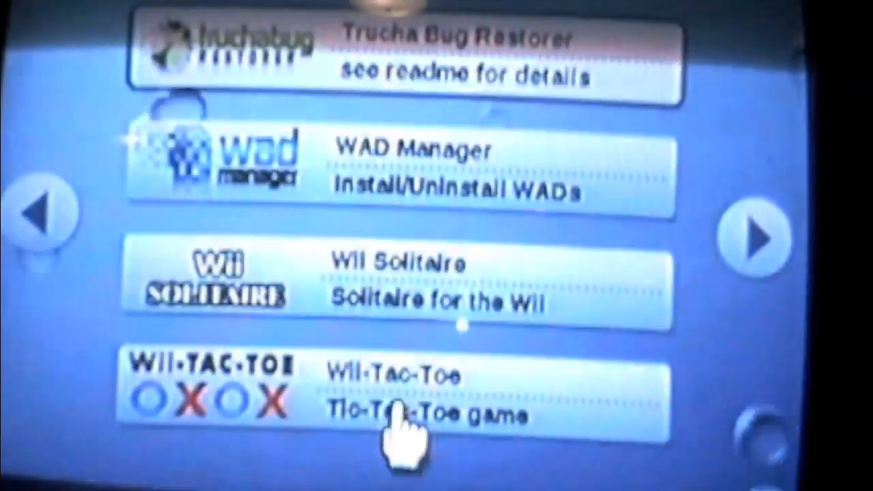
click(395, 402)
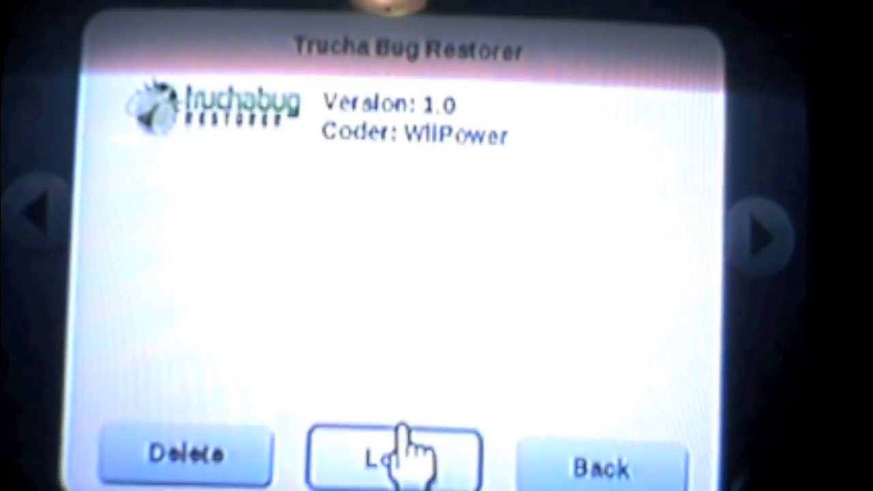
Load Trucha Bug Restorer from its Homebrew Channel info screen
click(396, 457)
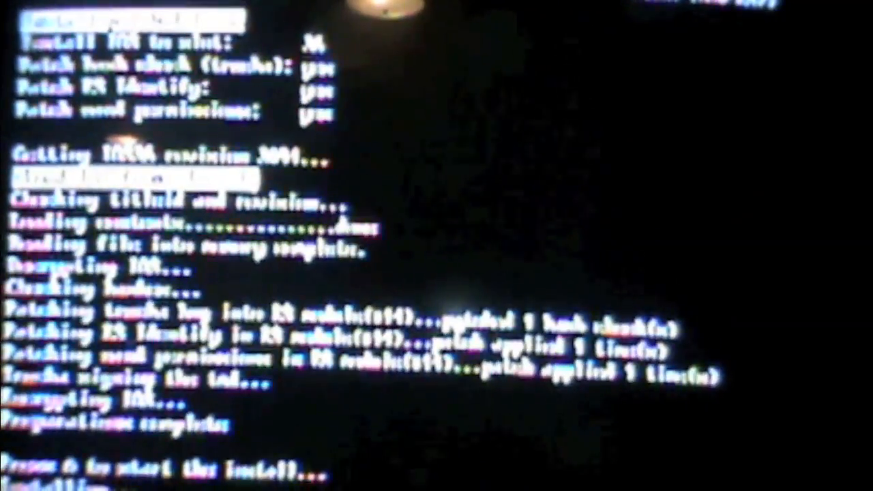